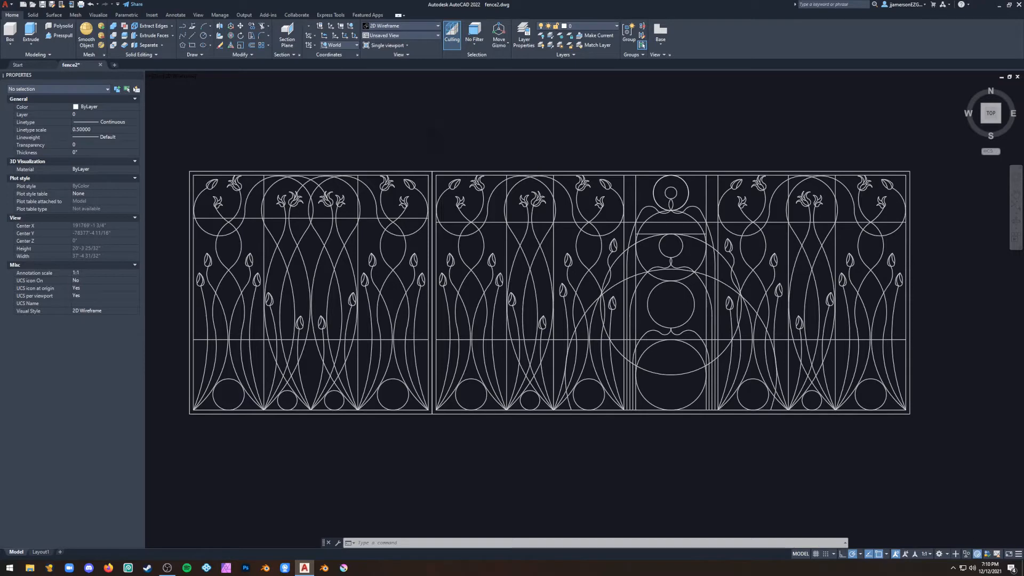
- In AutoCAD, save the Fence2 drawing to the Desktop as a DXF file
{"action": "left_click", "coordinate": [7, 4]}
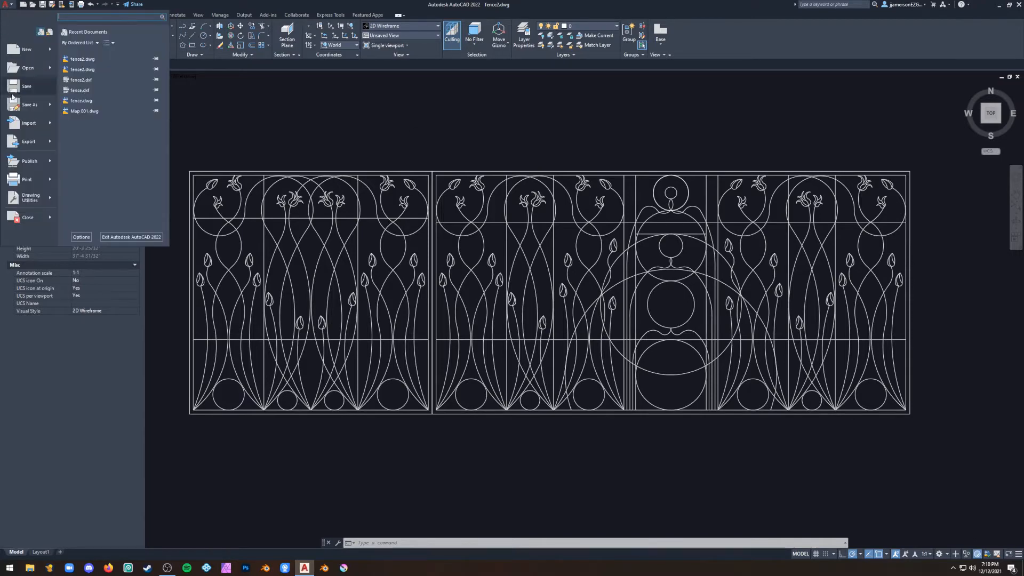
{"action": "left_click", "coordinate": [28, 104]}
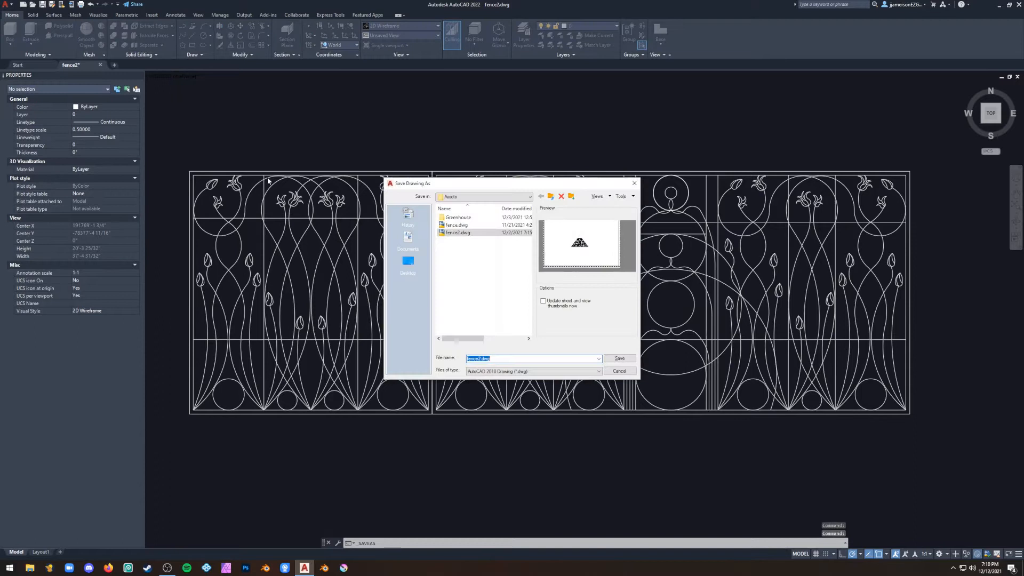
{"action": "left_click", "coordinate": [408, 264]}
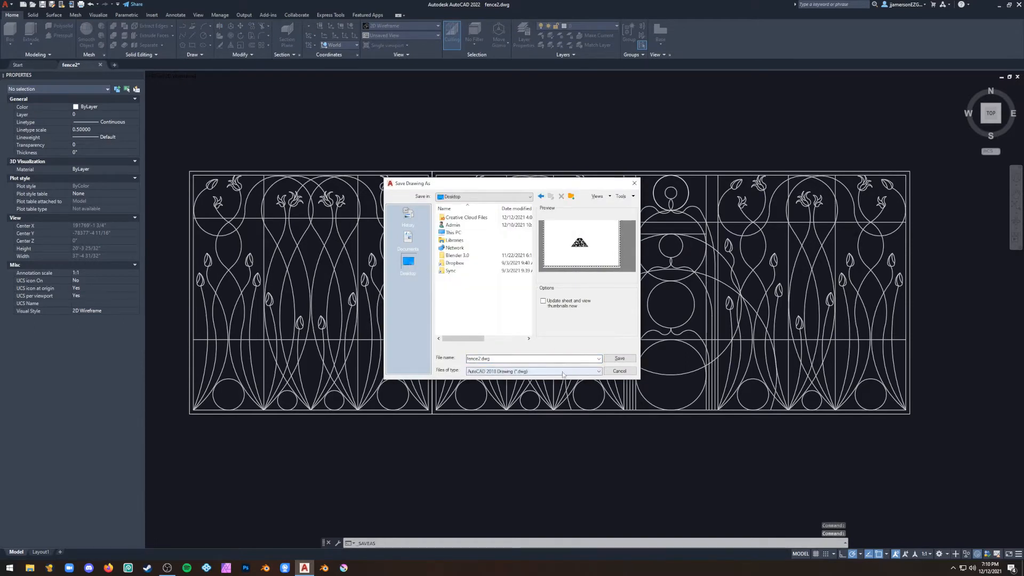
{"action": "left_click", "coordinate": [596, 371]}
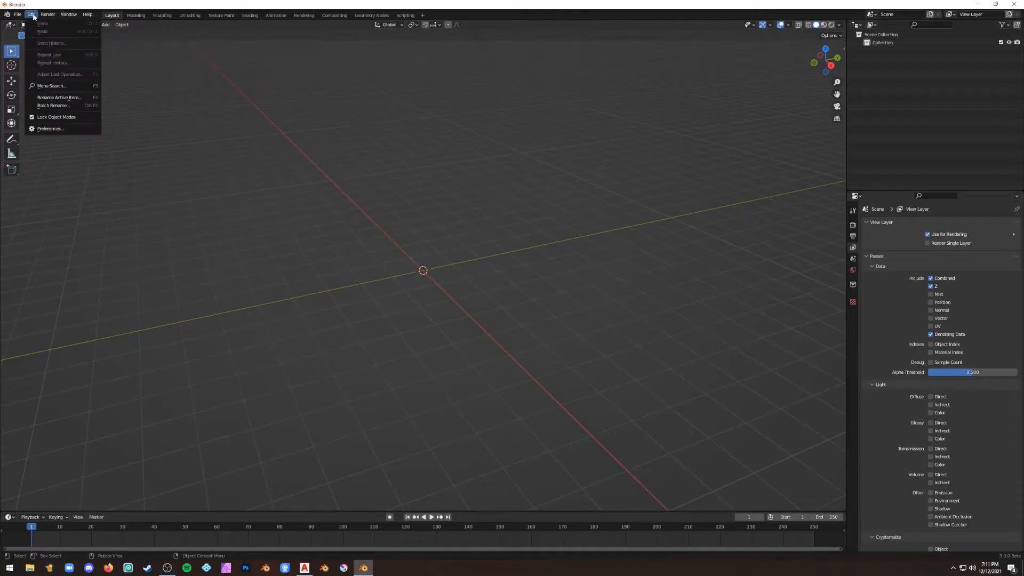
- Enable the Import and Export AutoCAD DXF add-ons in Blender Preferences
{"action": "left_click", "coordinate": [50, 129]}
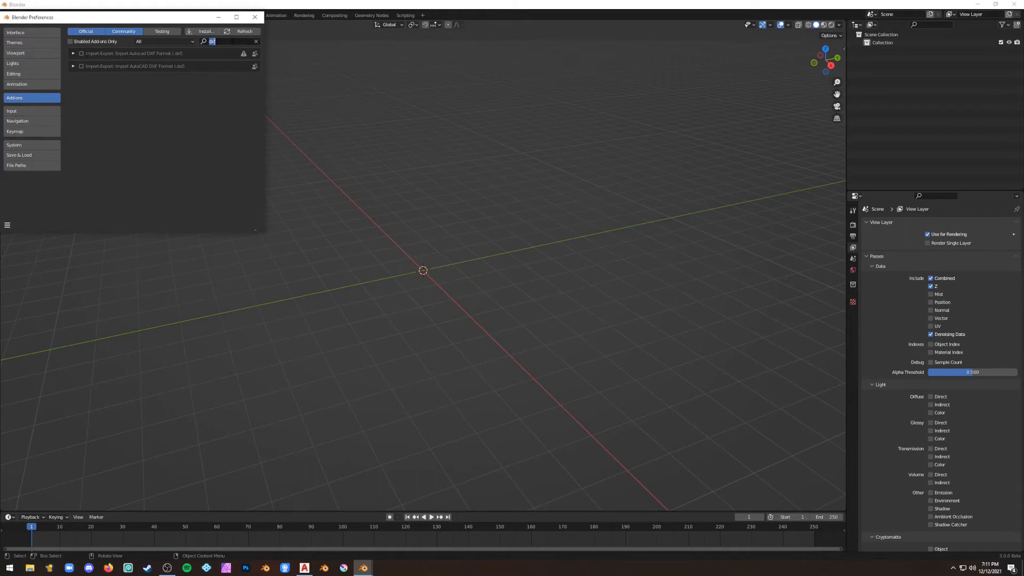
{"action": "left_click", "coordinate": [81, 53]}
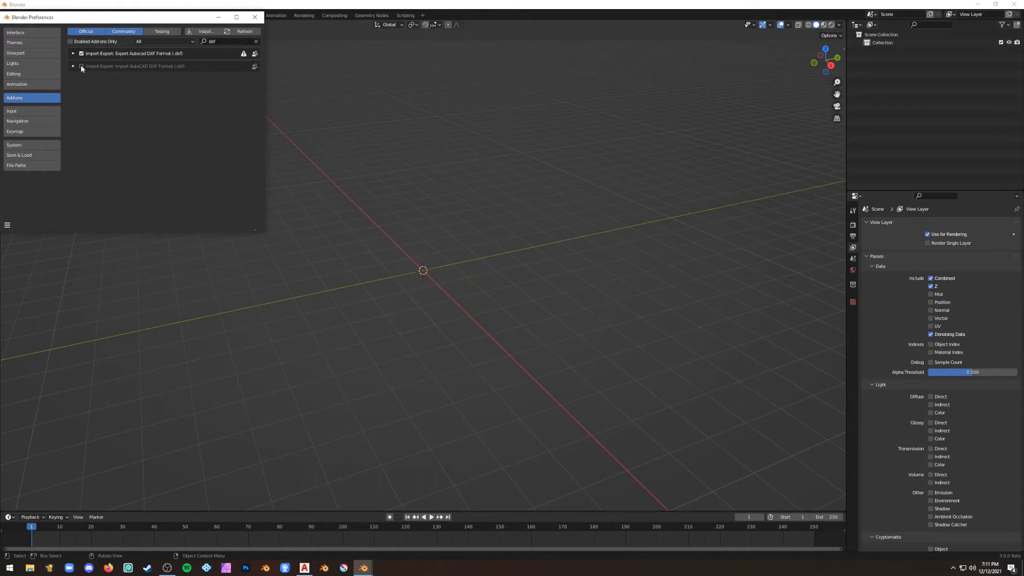
{"action": "left_click", "coordinate": [81, 66]}
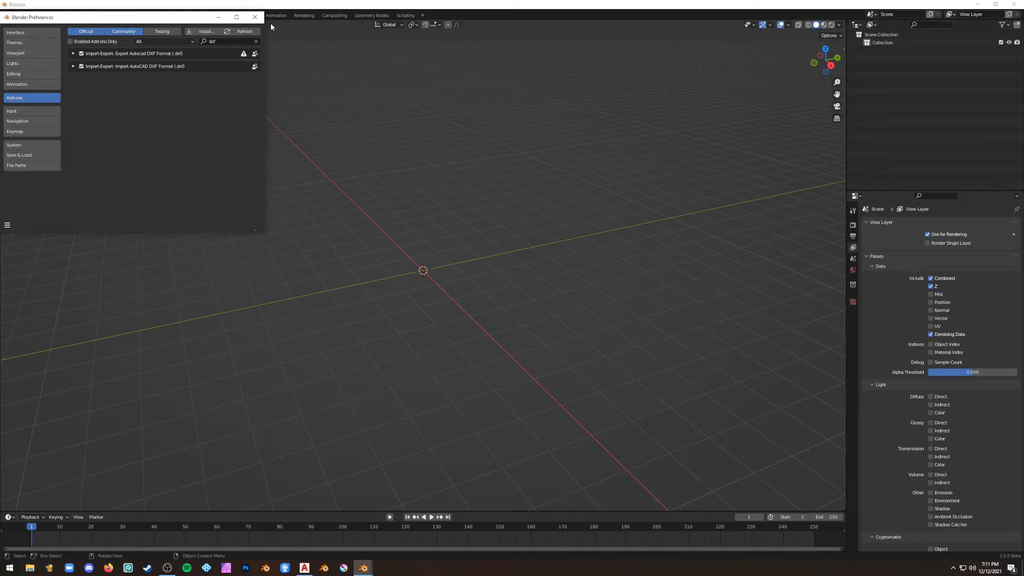
{"action": "left_click", "coordinate": [255, 17]}
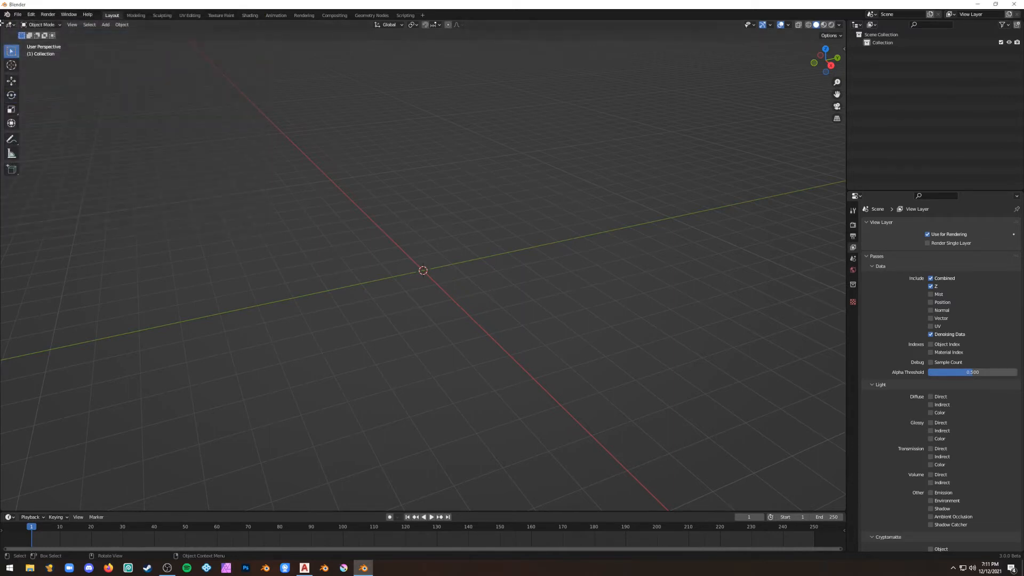
- Import fence2.dxf from the Desktop with the AutoCAD DXF importer
{"action": "left_click", "coordinate": [18, 15]}
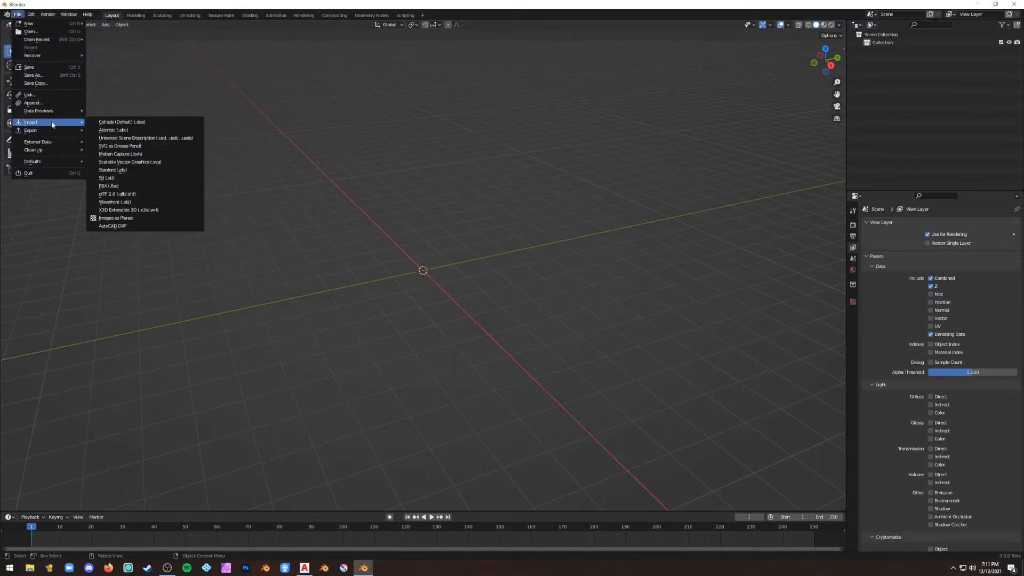
{"action": "left_click", "coordinate": [112, 225]}
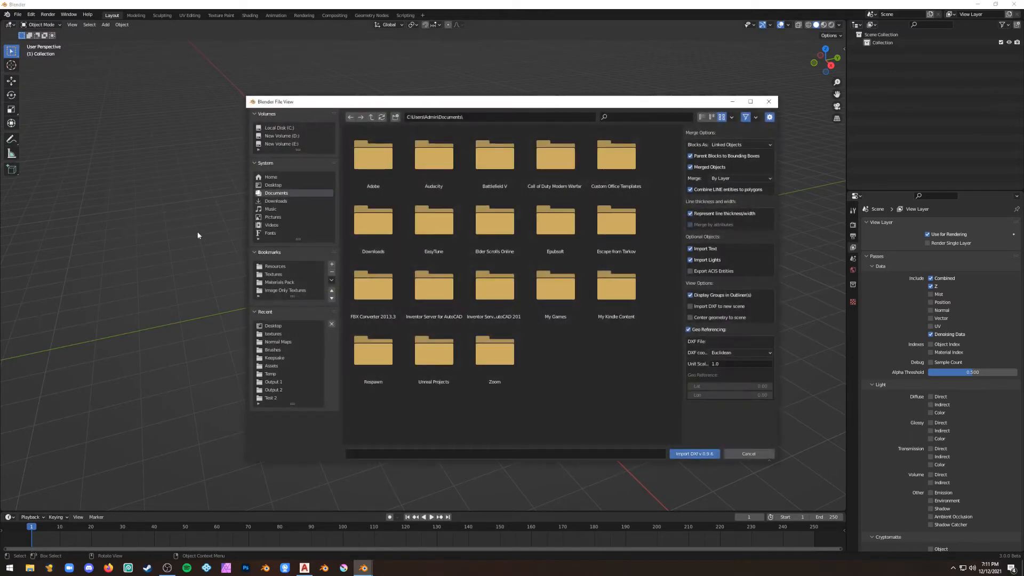
{"action": "left_click", "coordinate": [273, 185]}
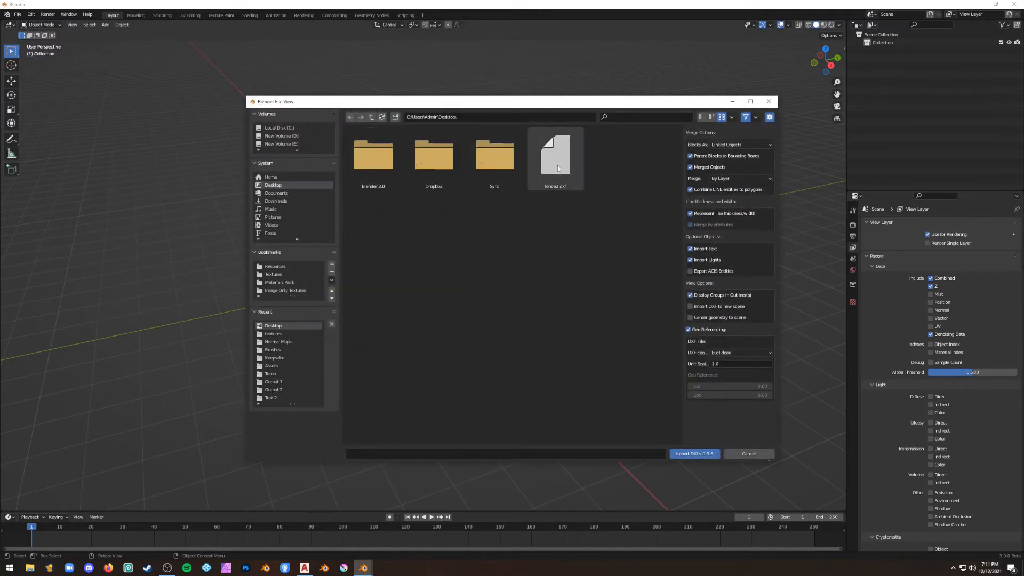
{"action": "left_click", "coordinate": [694, 454]}
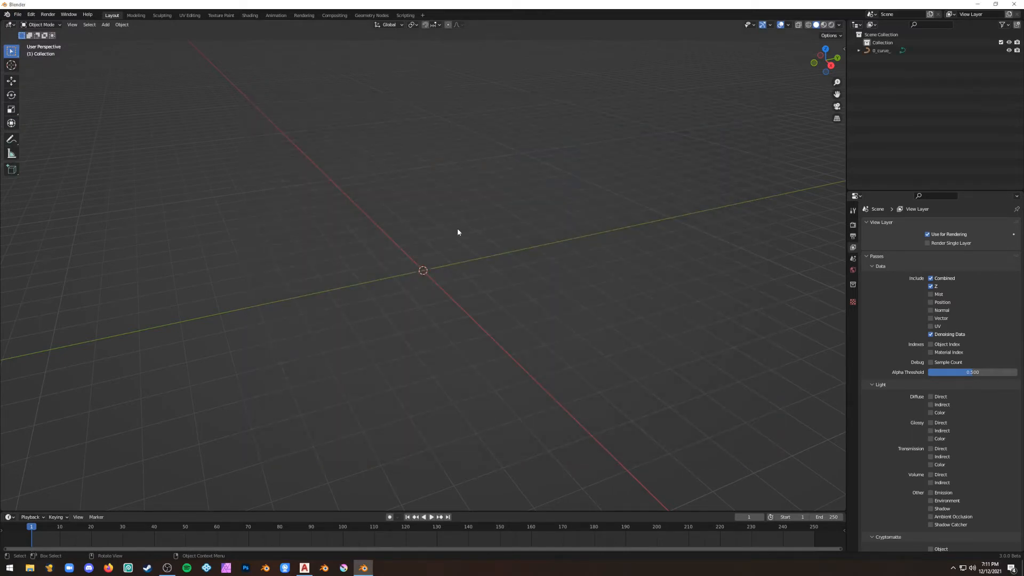
- Select the 0_curve_ fence object in the Outliner and reposition its origin
{"action": "left_click", "coordinate": [881, 50]}
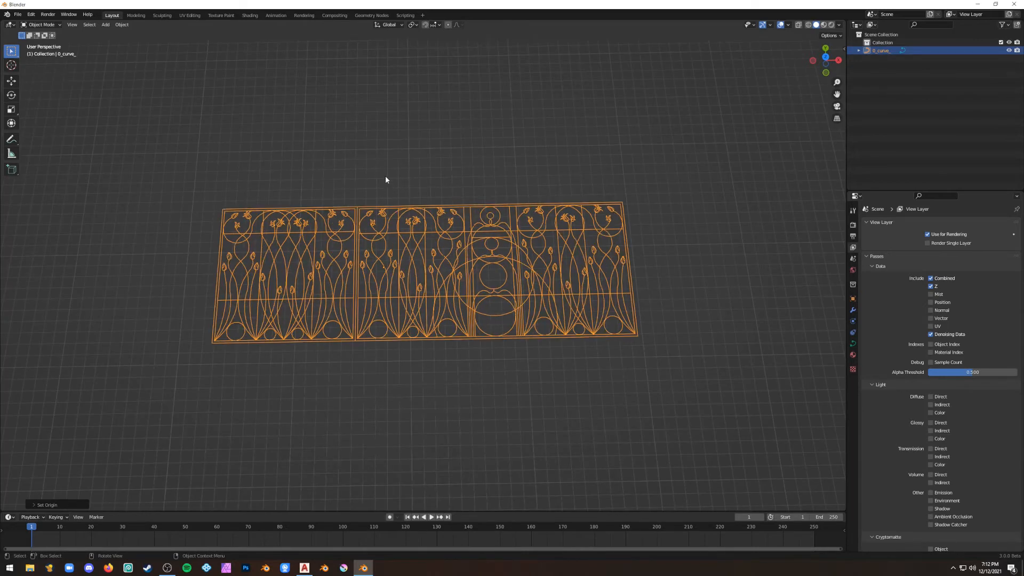
{"action": "key", "text": "shift+s"}
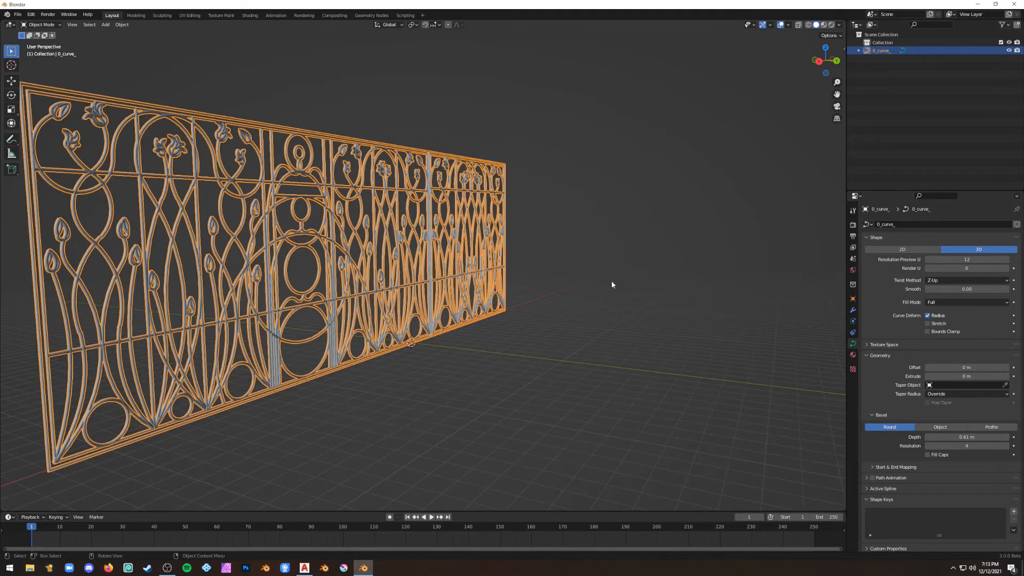
- Switch the beveled fence curve into Edit Mode to expose its control points
{"action": "key", "text": "Tab"}
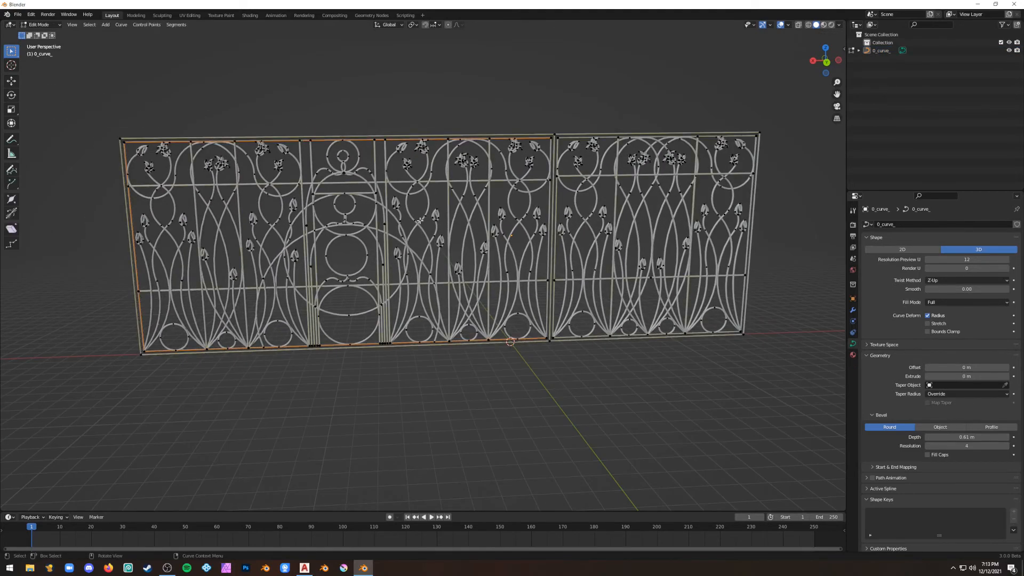